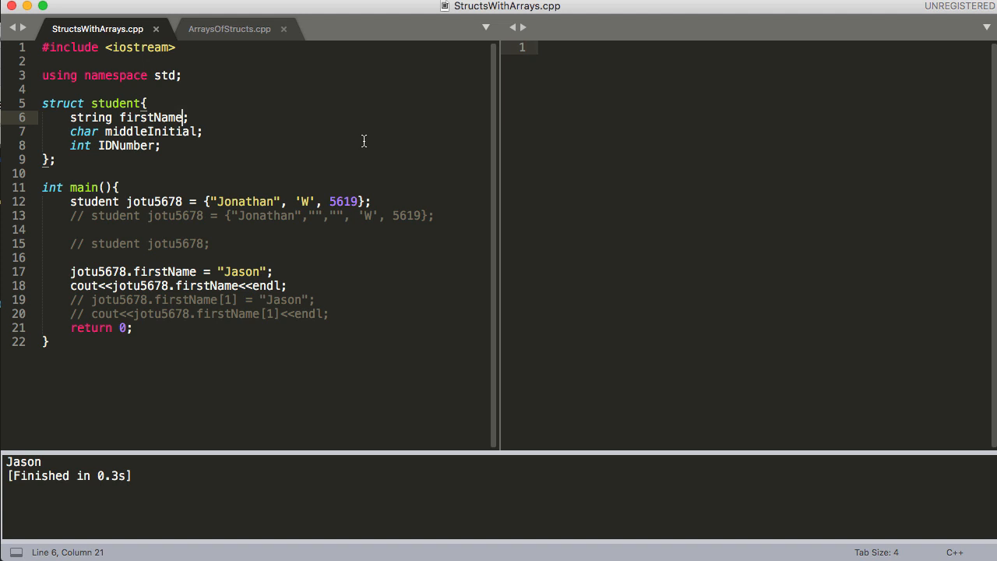
mouse_move(352, 143)
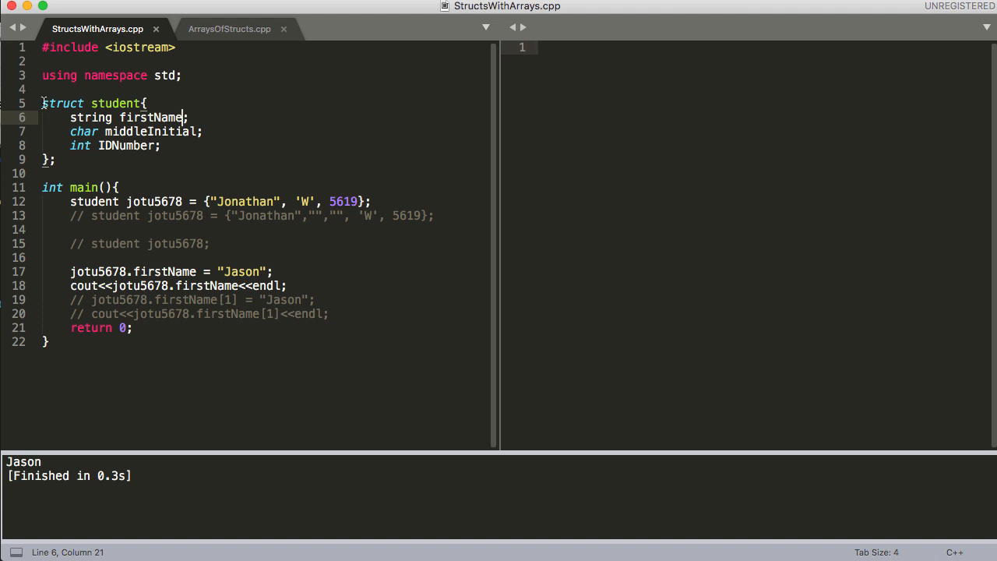
double_click(62, 103)
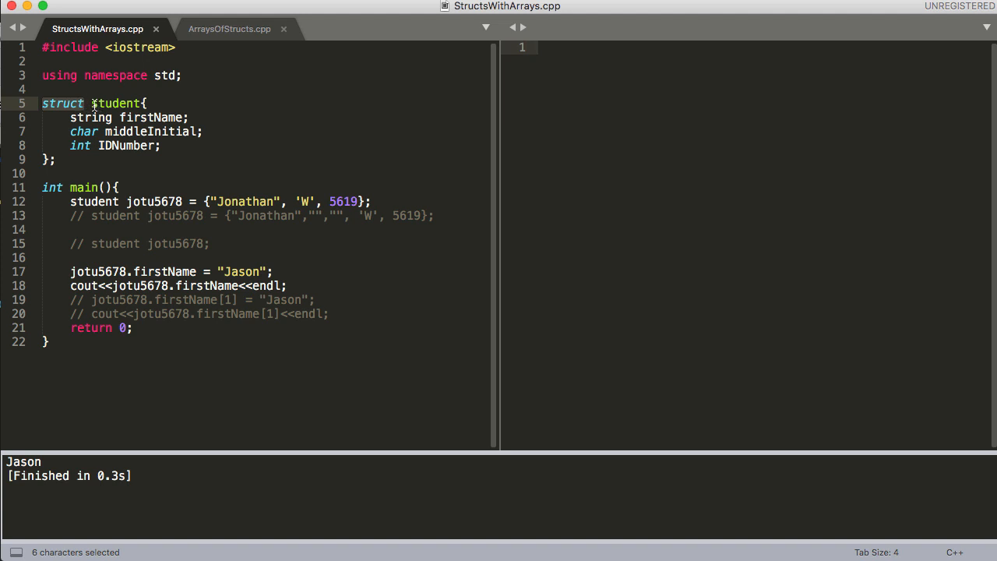
double_click(116, 103)
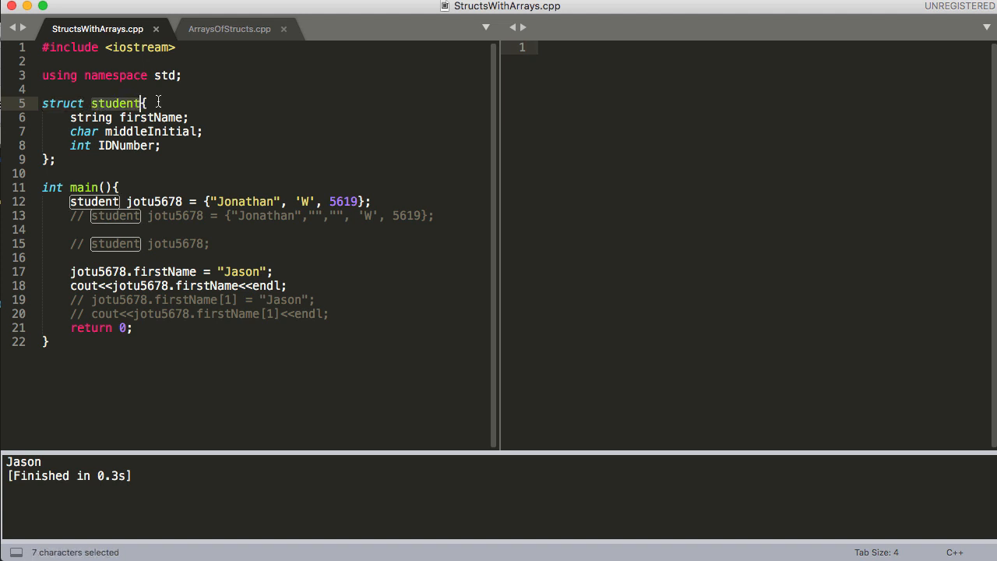
left_click(143, 102)
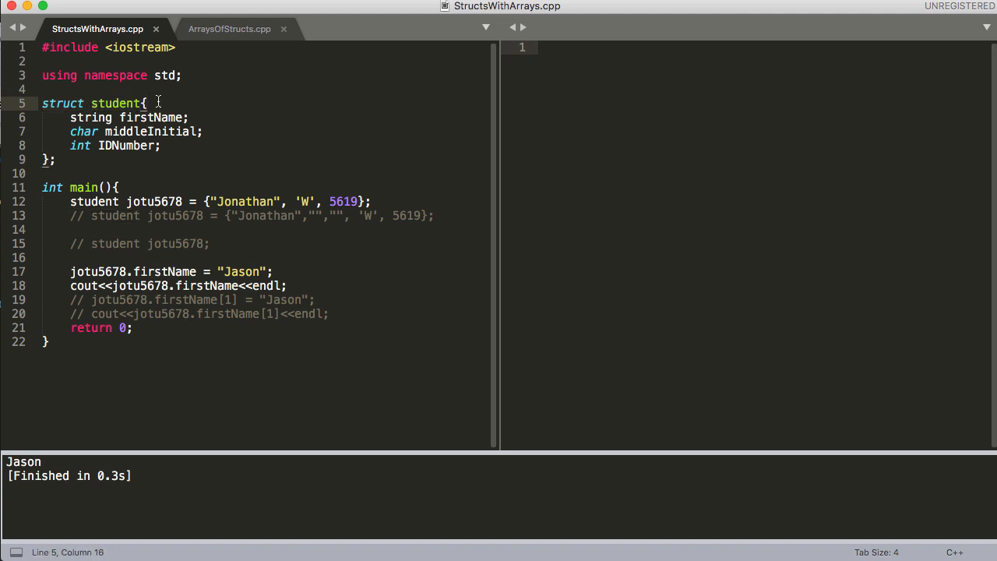
double_click(112, 103)
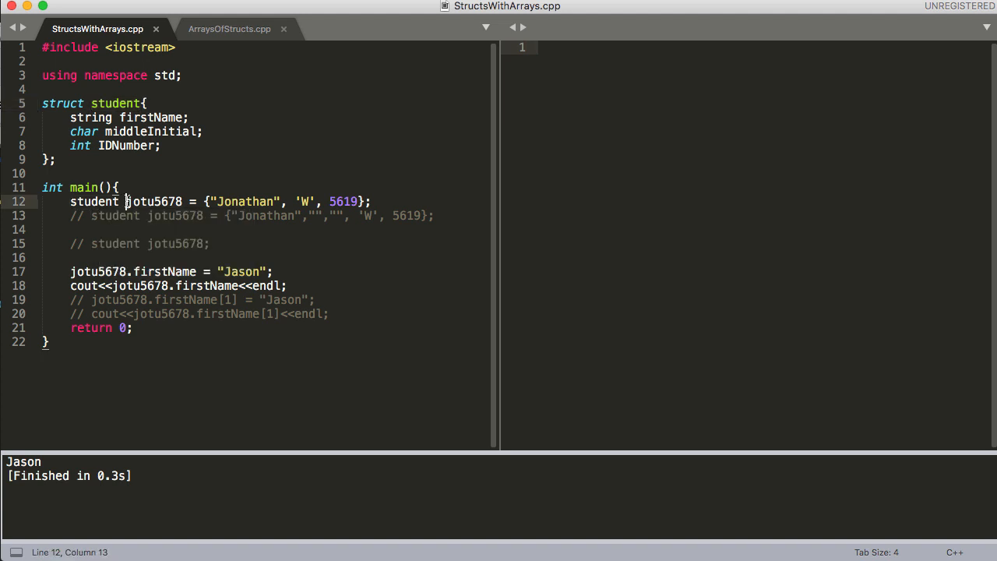
double_click(153, 201)
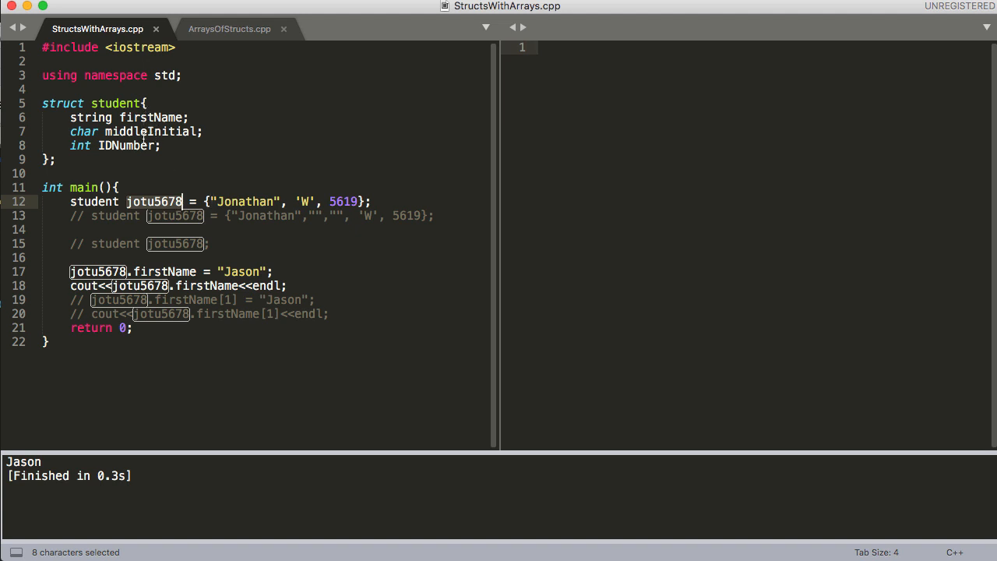
mouse_move(142, 211)
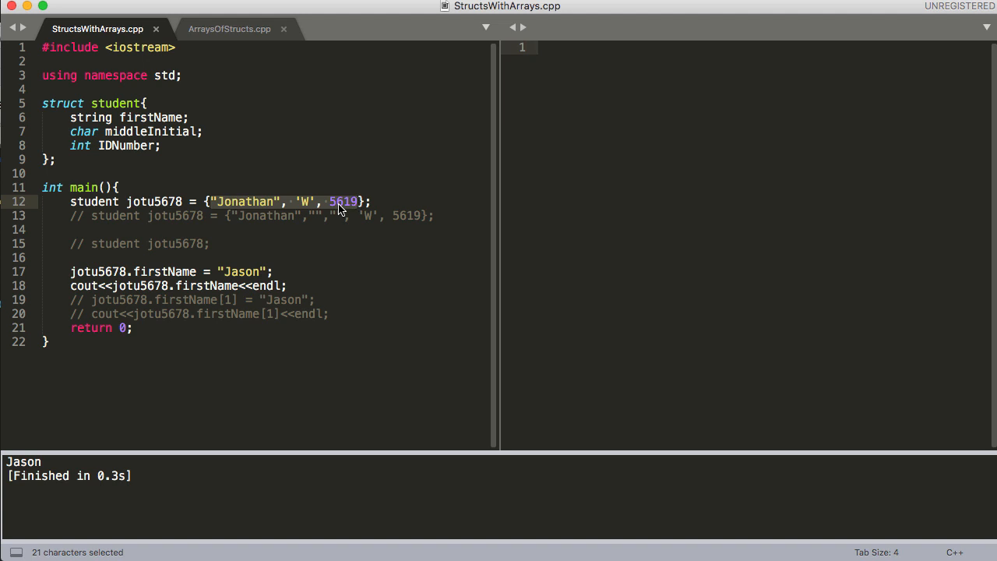
left_click(310, 201)
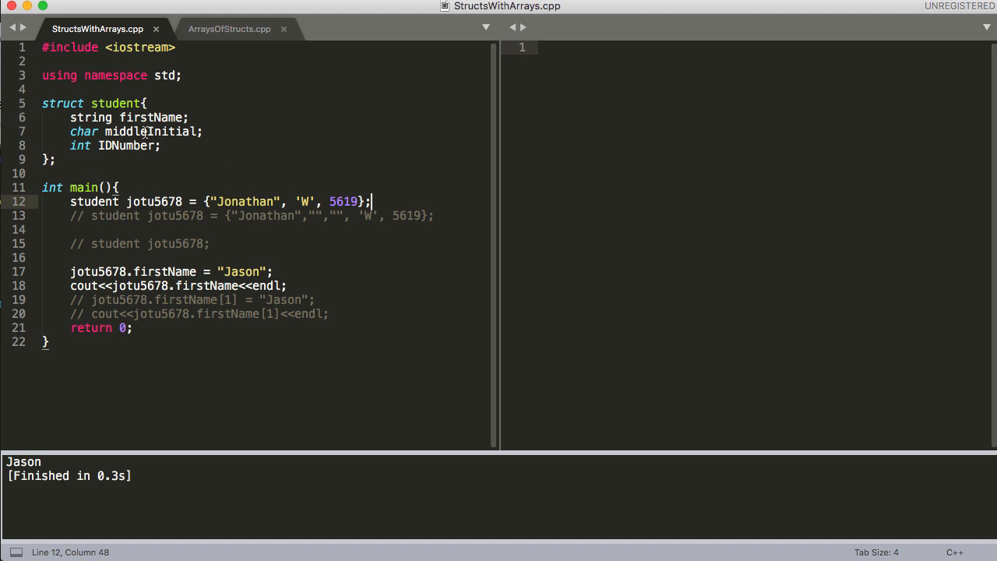
mouse_move(215, 159)
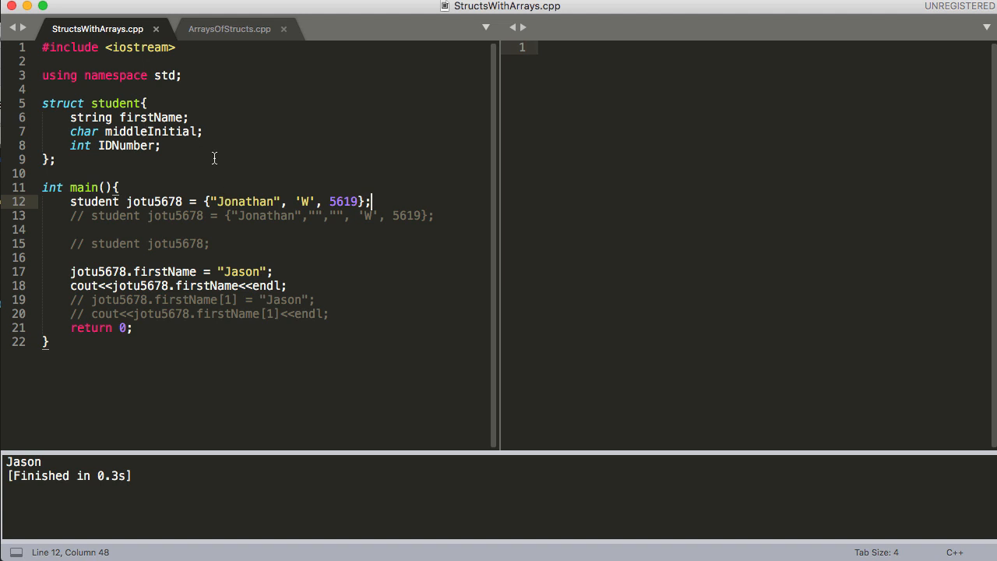
mouse_move(96, 147)
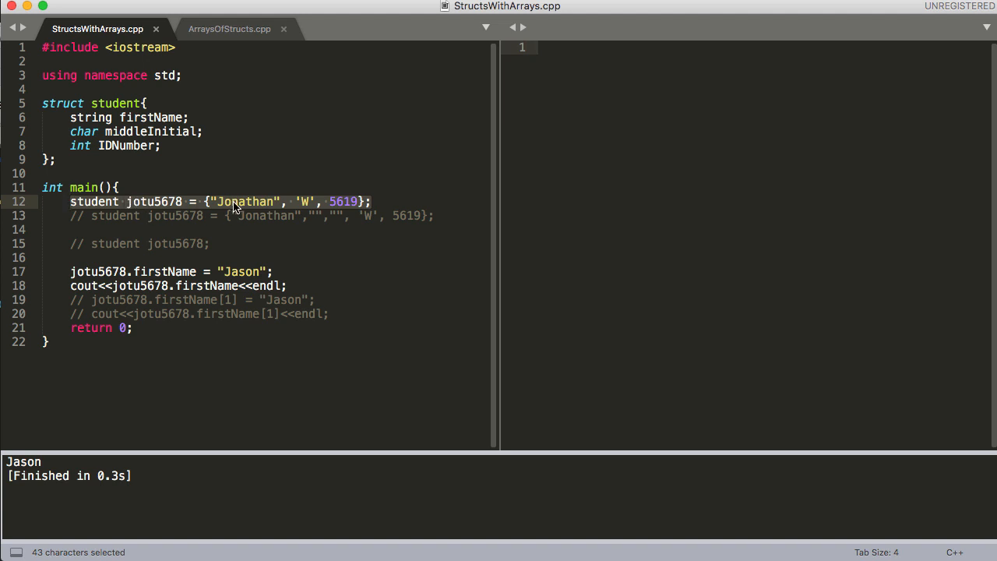
left_click(224, 201)
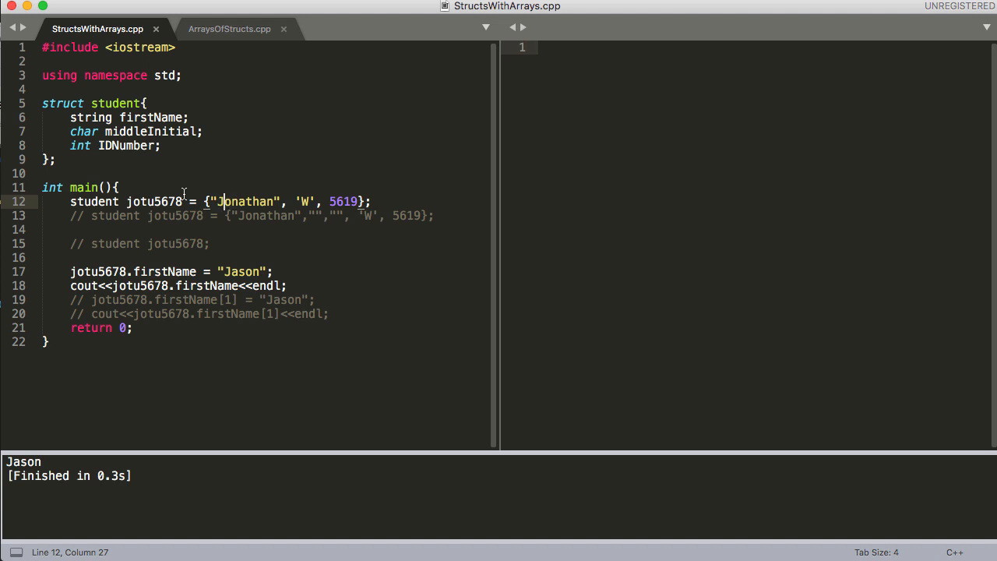
Declare firstName as firstName[3] and switch jotu5678 to the three-name initializer
left_click(184, 118)
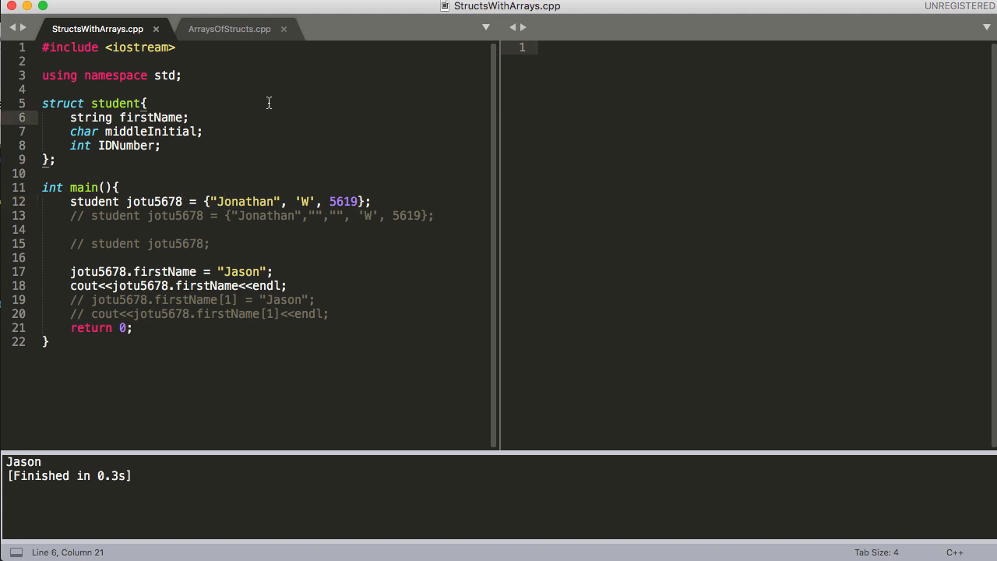
type("[3]")
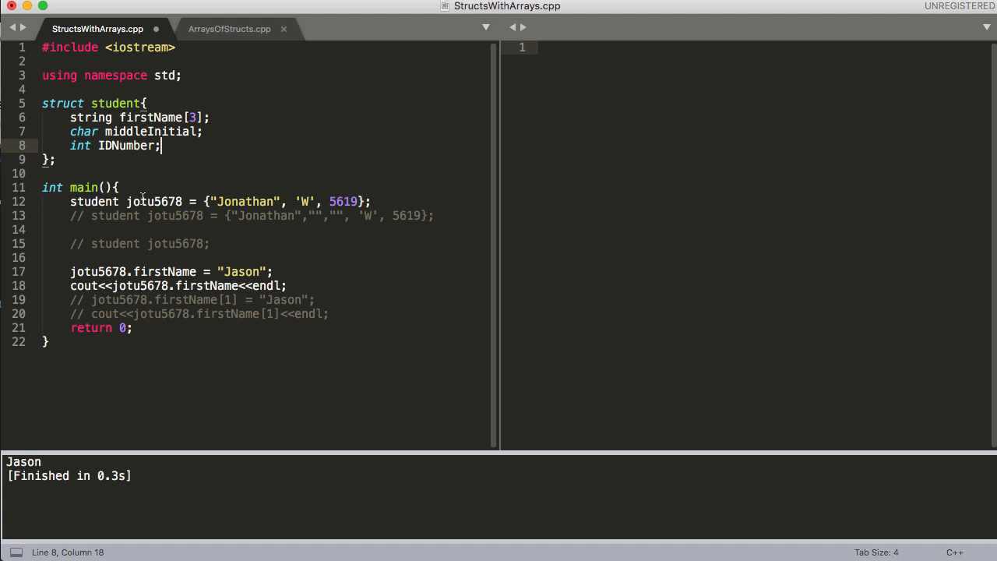
double_click(139, 201)
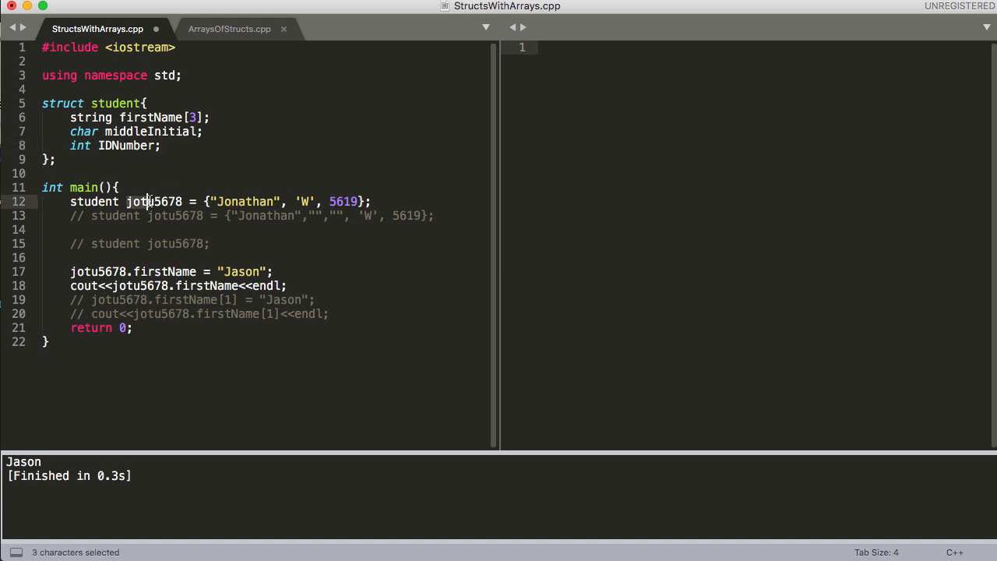
double_click(153, 201)
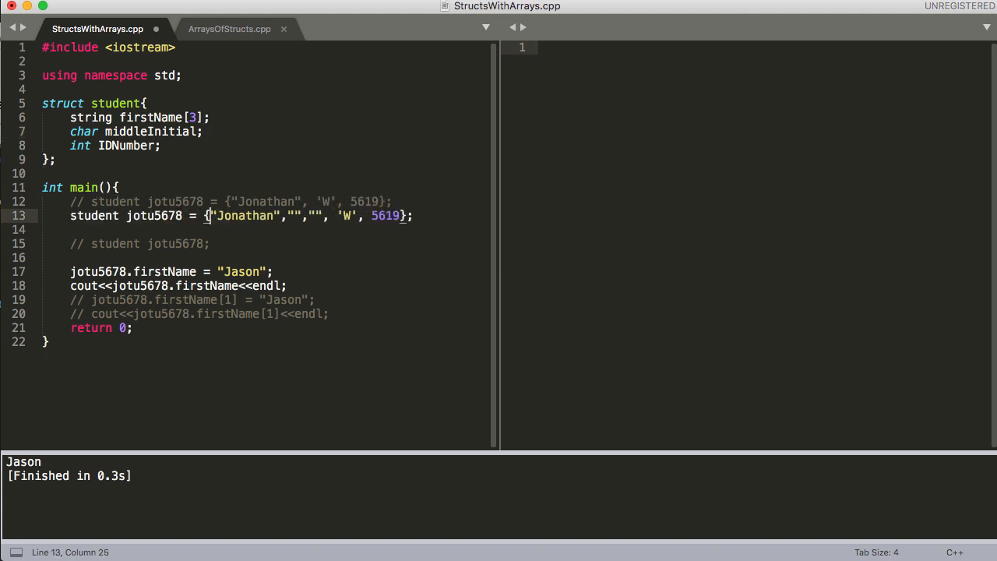
mouse_move(248, 215)
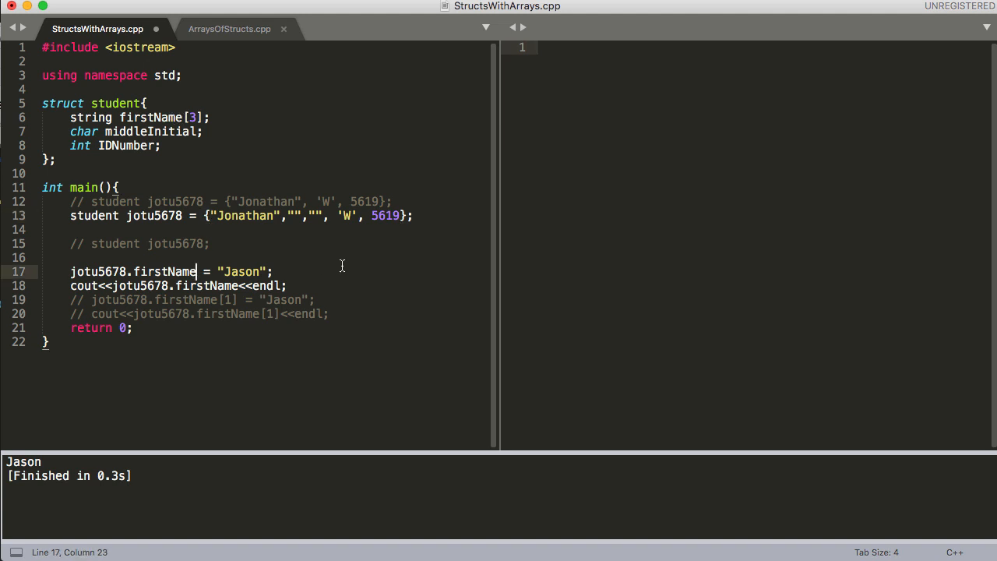
Index firstName[0] in the assignment and output lines, then bring up ArraysOfStructs.cpp
type("[]")
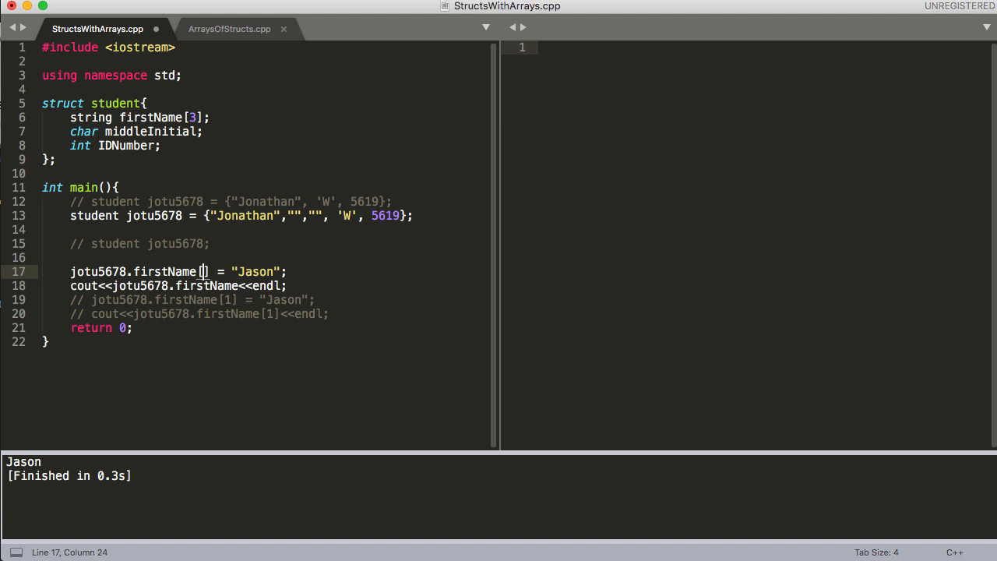
type("0")
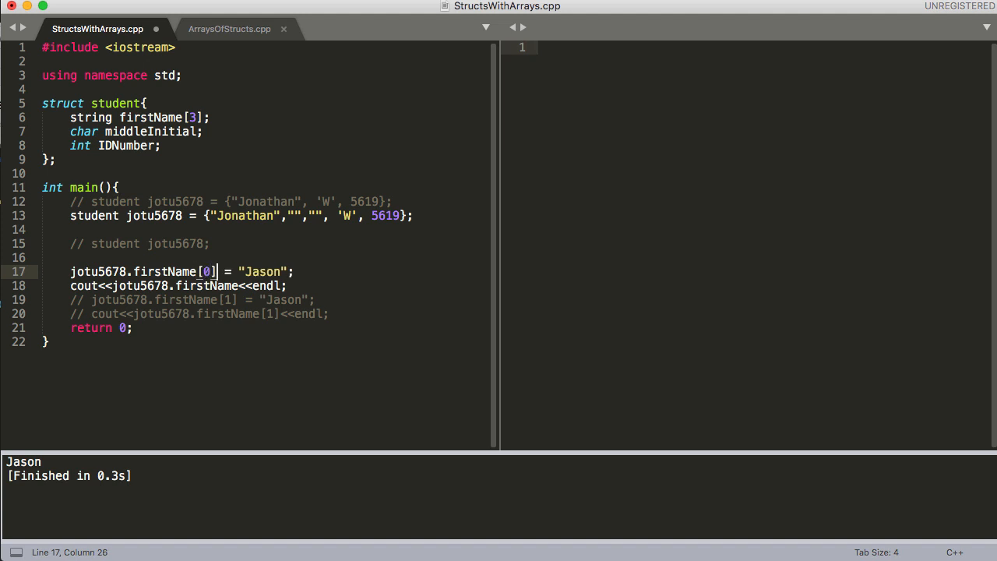
left_click(233, 286)
type("[0]")
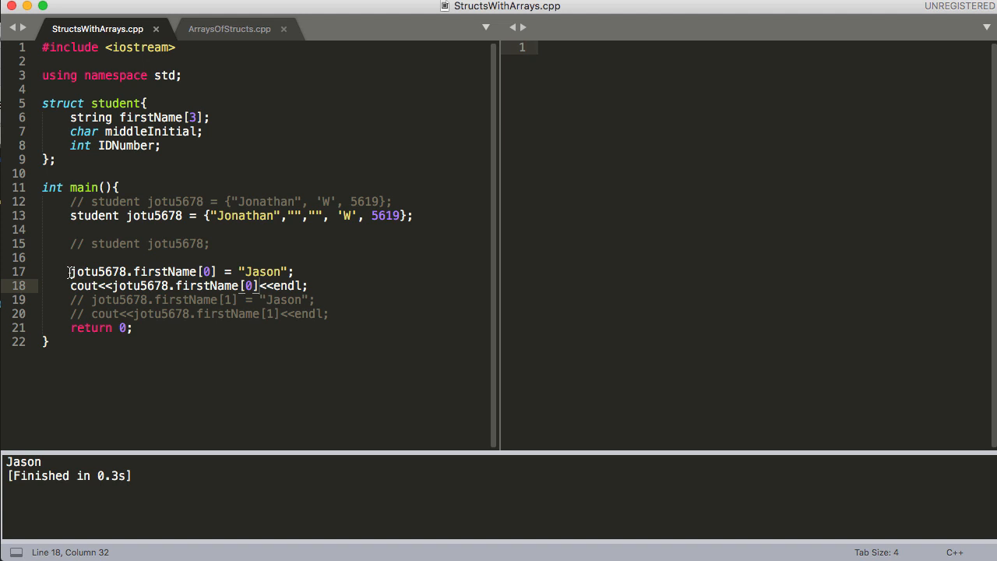
double_click(97, 271)
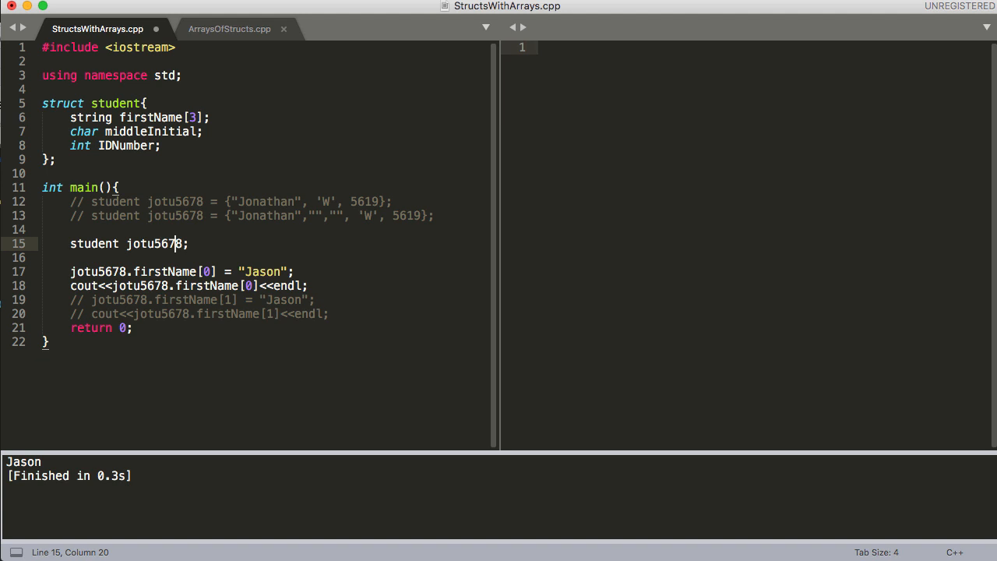
mouse_move(178, 209)
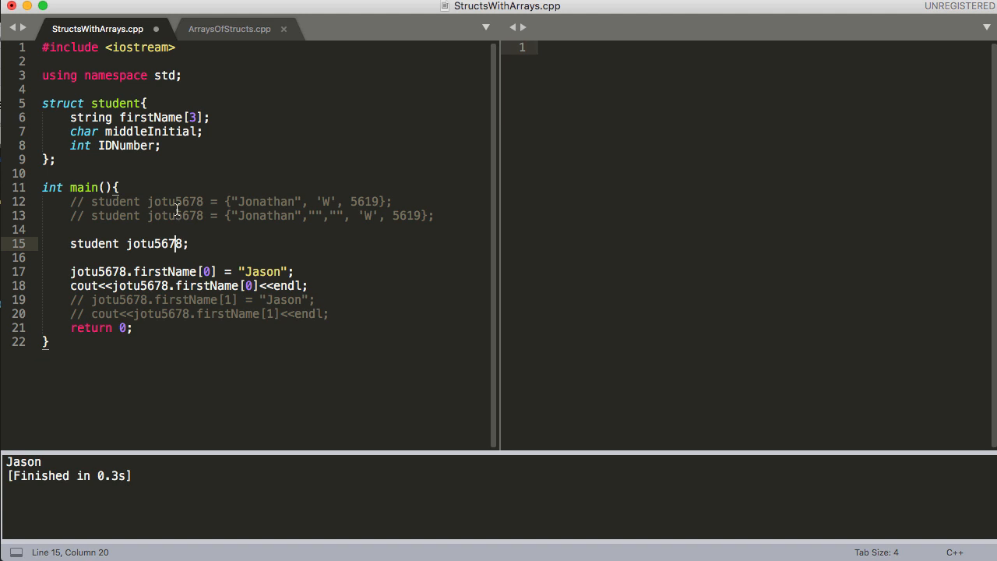
mouse_move(215, 313)
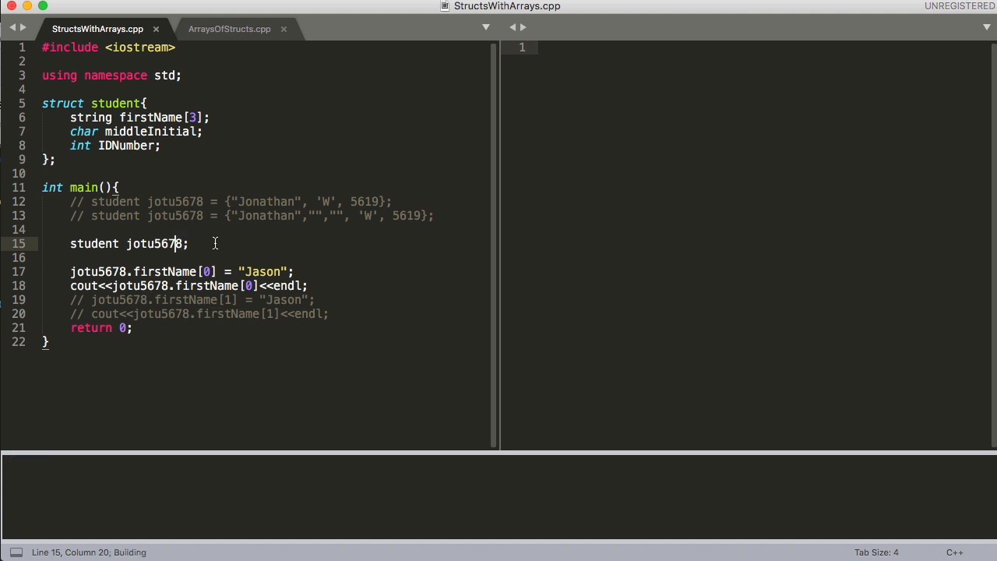
left_click(229, 28)
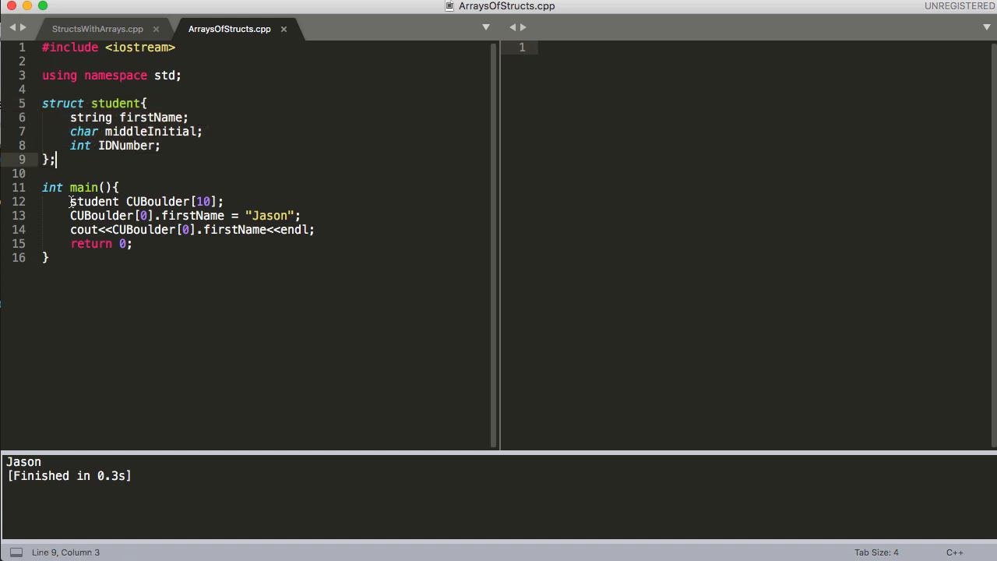
double_click(94, 201)
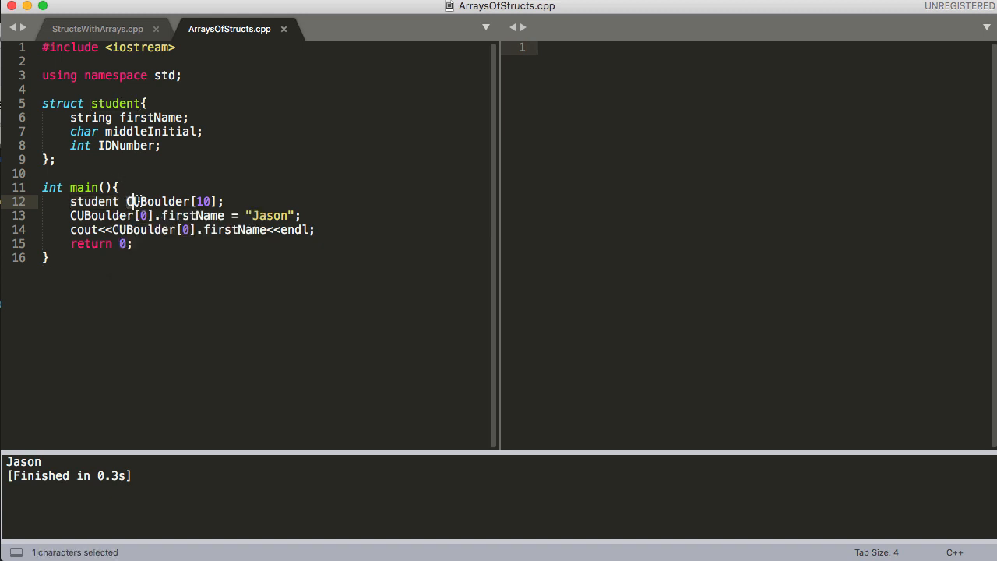
left_click_drag(128, 201, 228, 201)
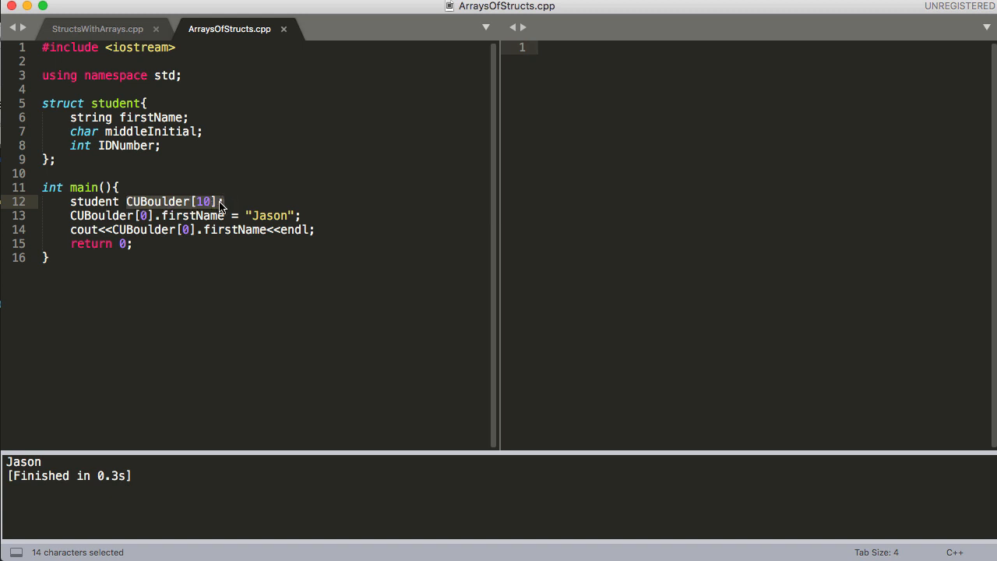
left_click(70, 215)
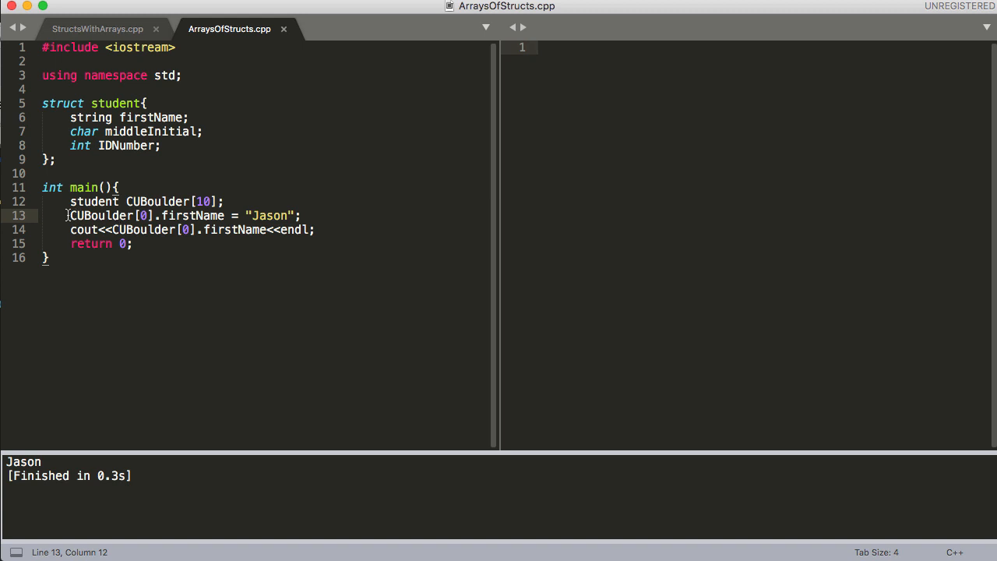
left_click(70, 215)
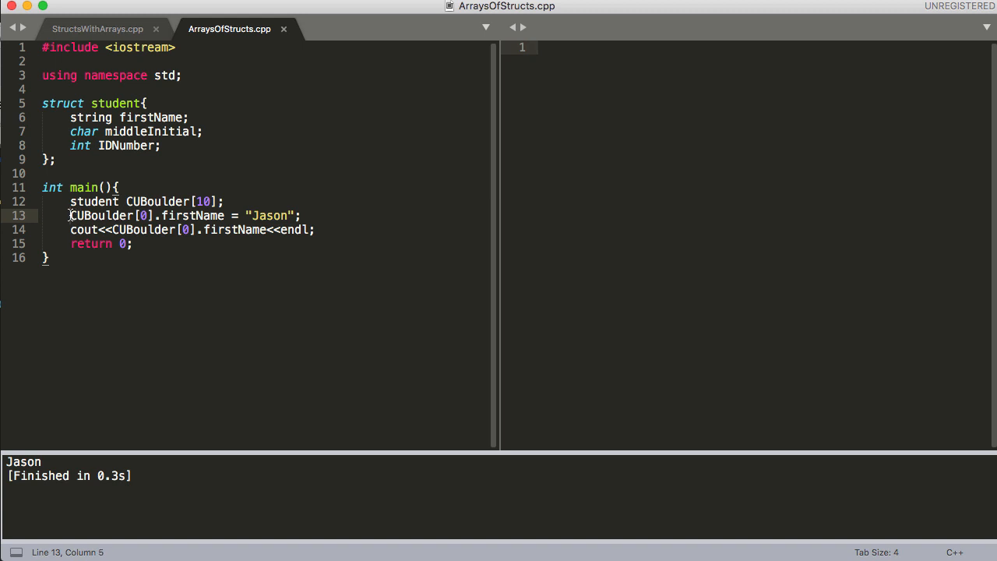
double_click(101, 216)
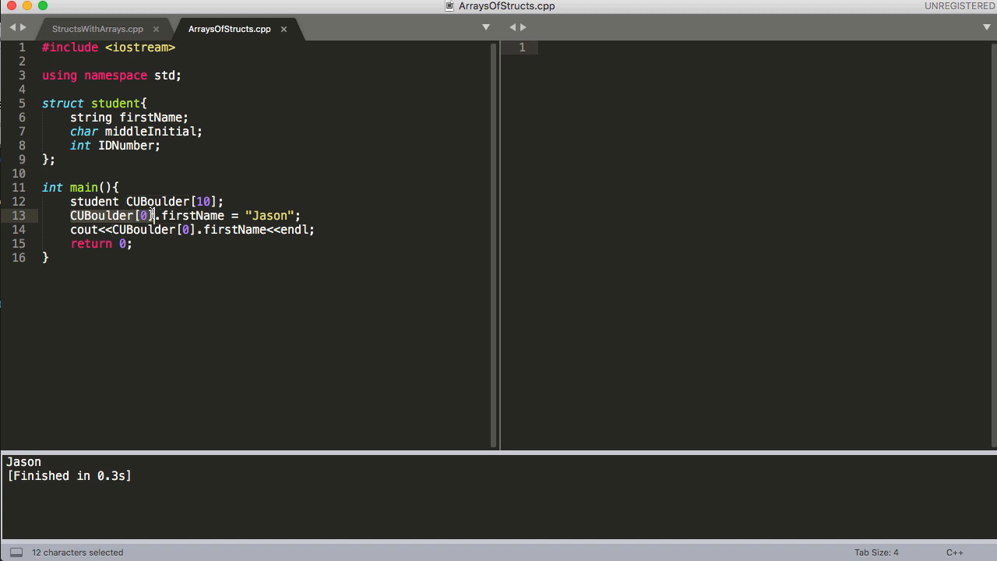
mouse_move(153, 224)
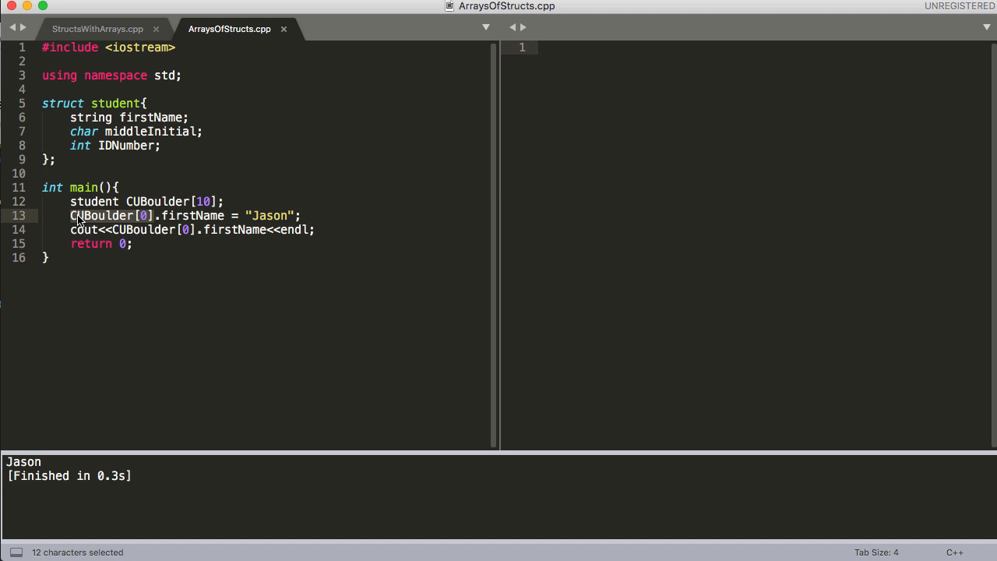
mouse_move(118, 224)
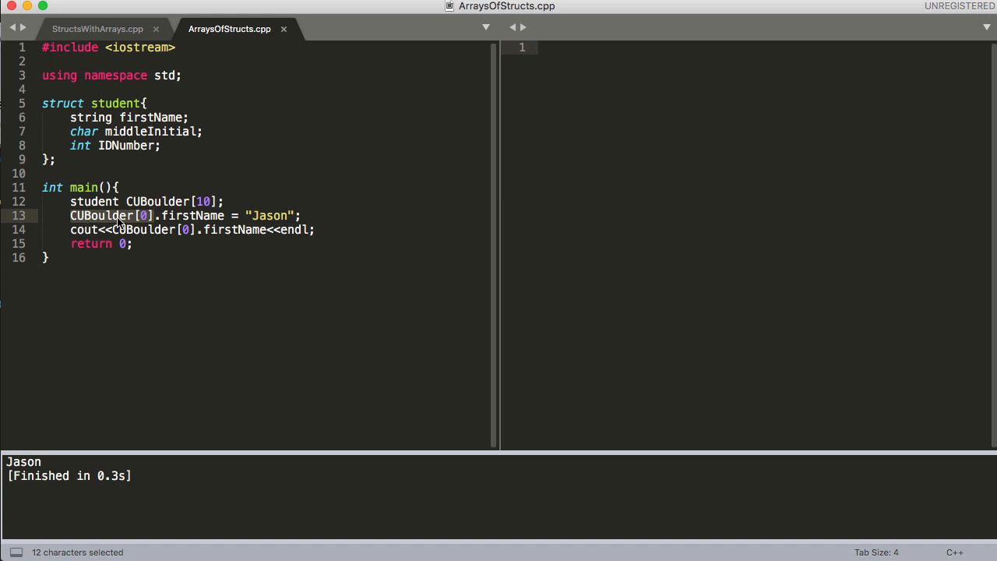
mouse_move(147, 222)
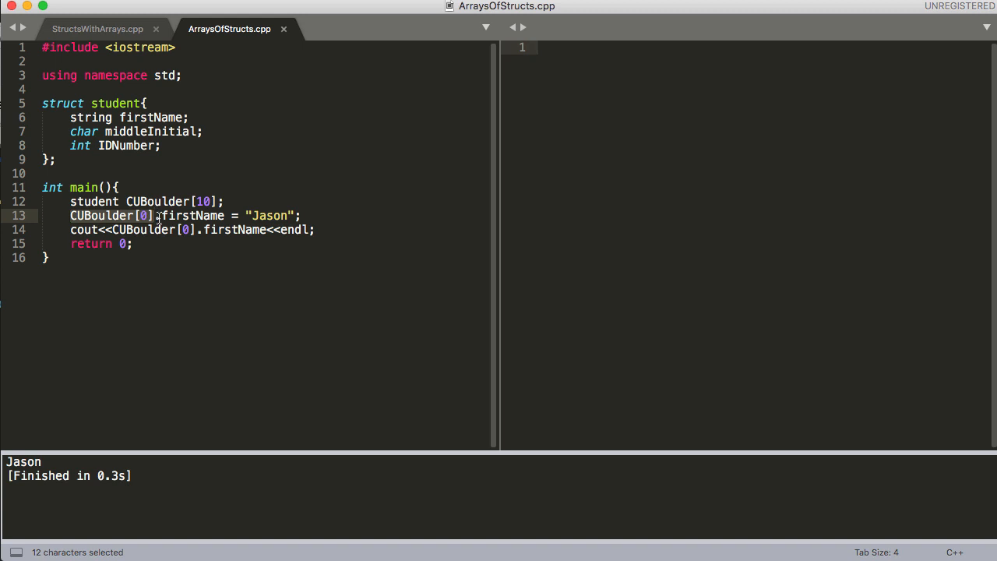
left_click(159, 215)
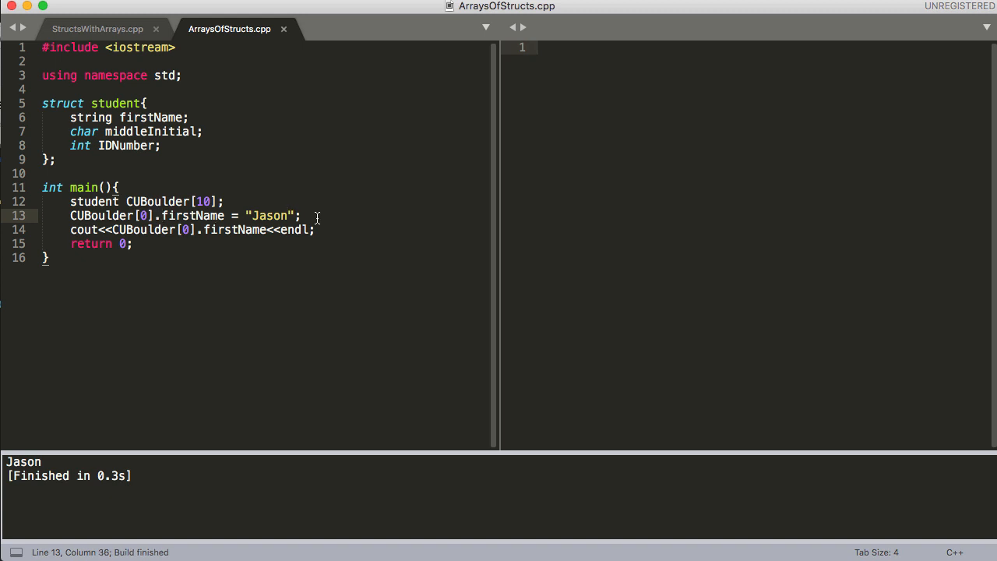
Change CUBoulder[0].firstName from "Jason" to "Jonathan" and rebuild so the output prints Jonathan
key("BackSpace")
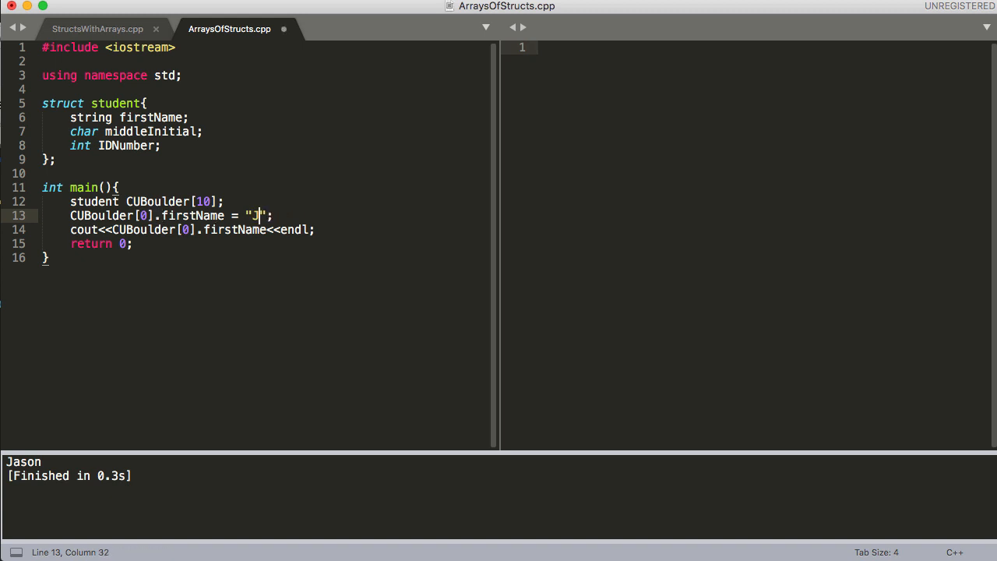
type("onathan")
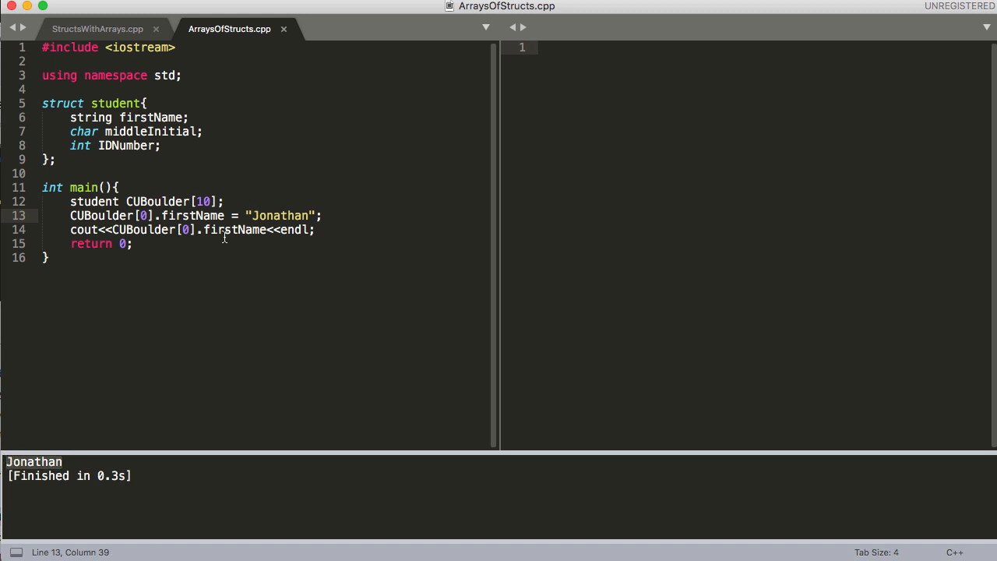
left_click(184, 215)
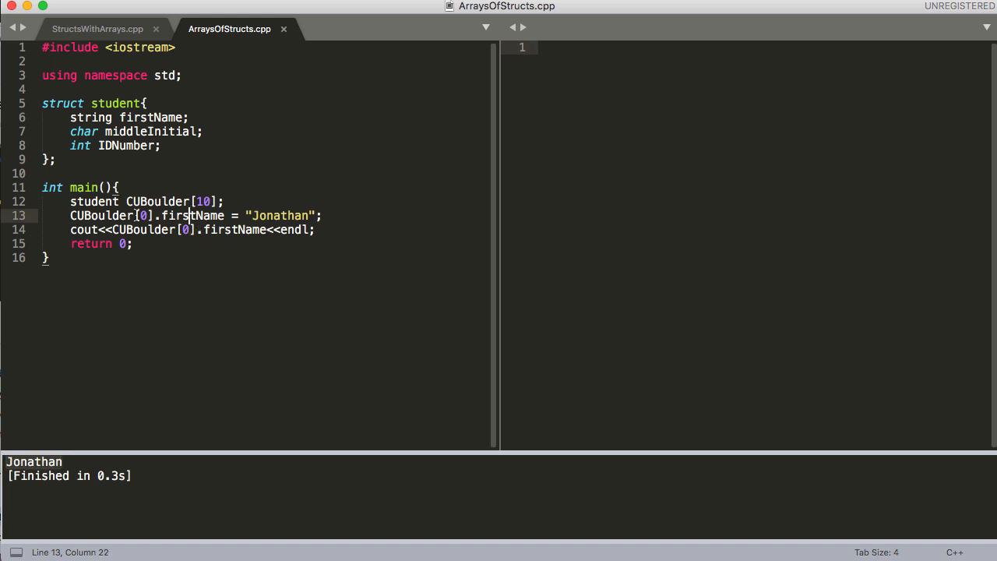
mouse_move(156, 151)
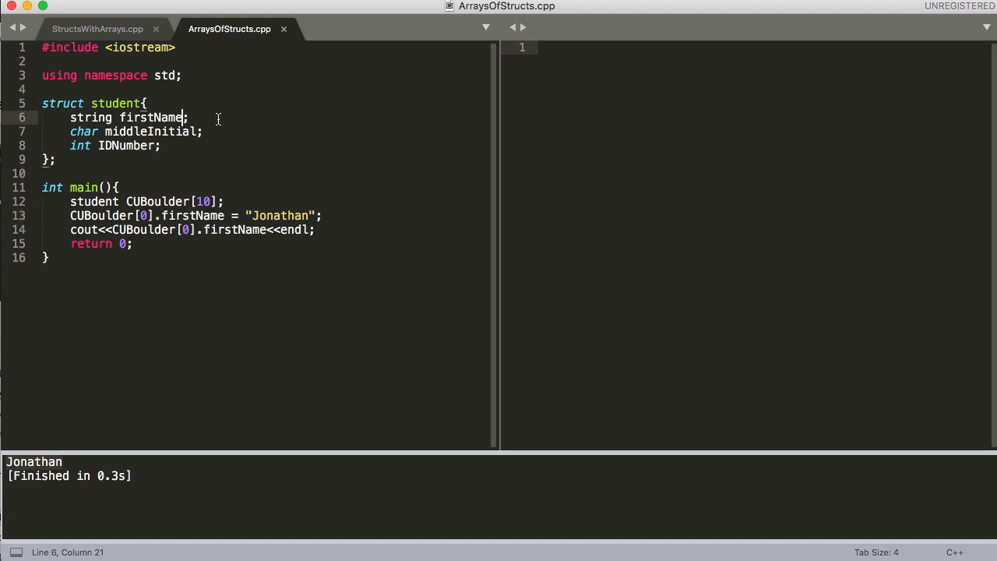
Declare the student firstName member as firstName[3], highlighting the size and the CUBoulder array line
type("[]")
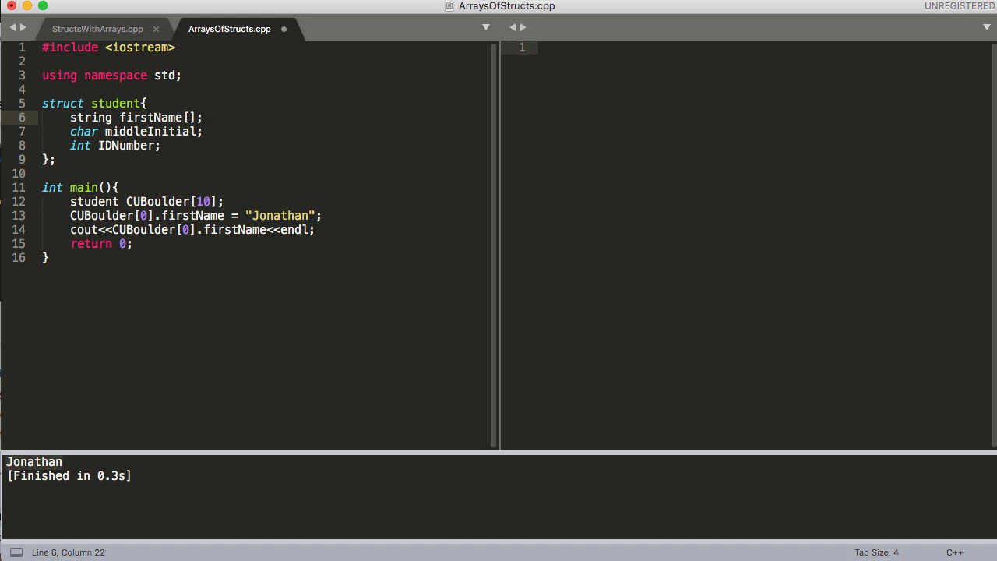
type("3")
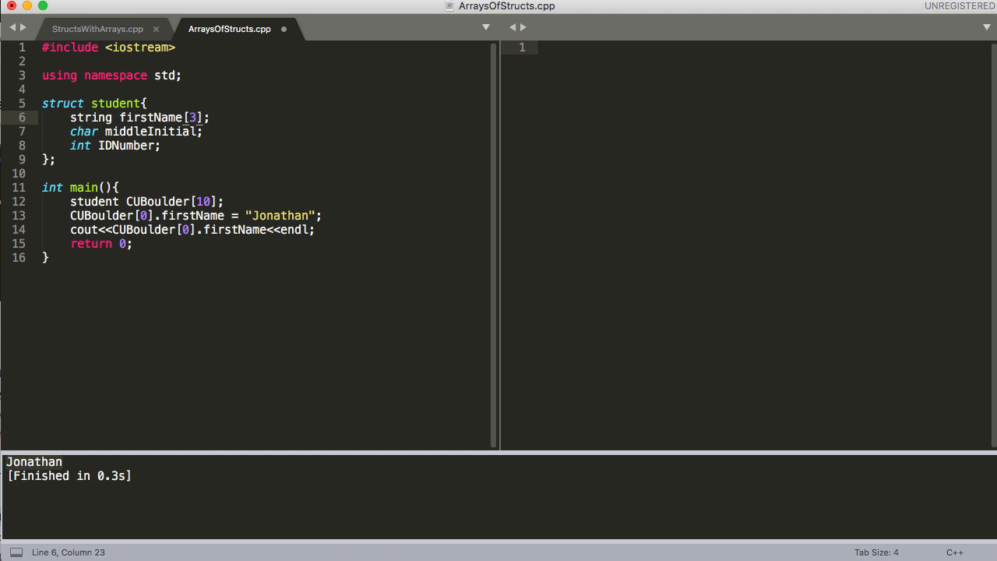
double_click(78, 201)
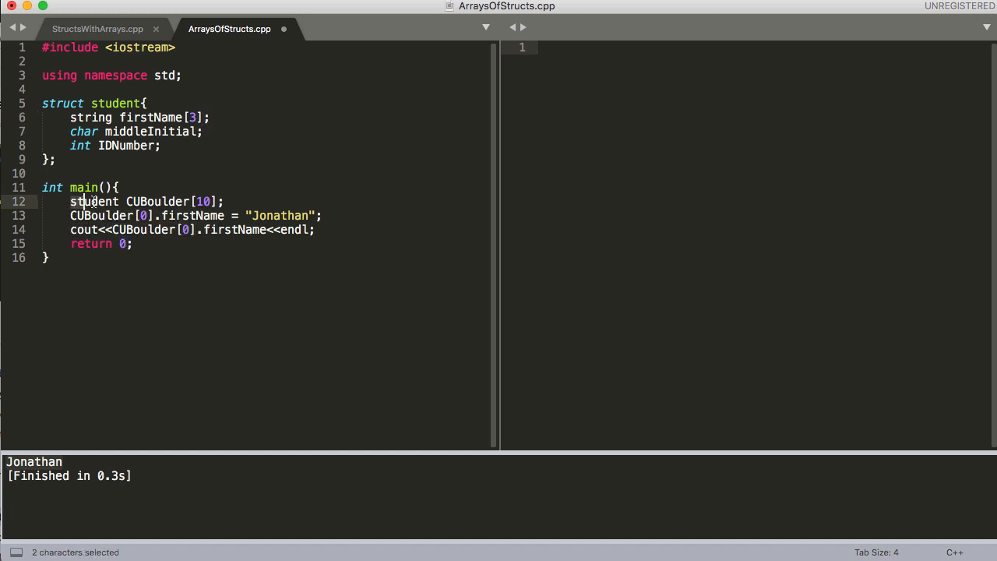
triple_click(148, 201)
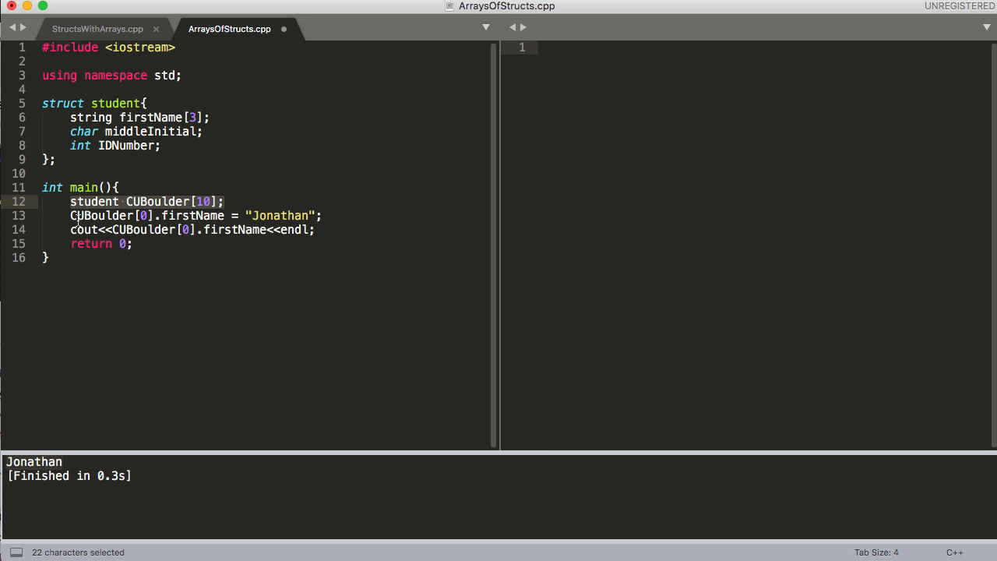
Make the Jonathan assignment and the print statement use CUBoulder[0].firstName[1]
left_click(72, 215)
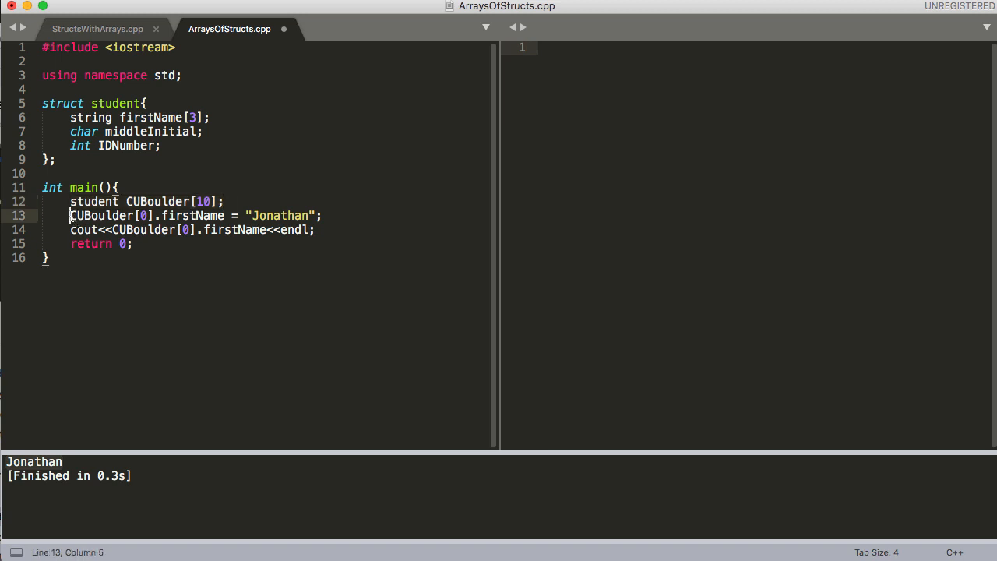
double_click(102, 215)
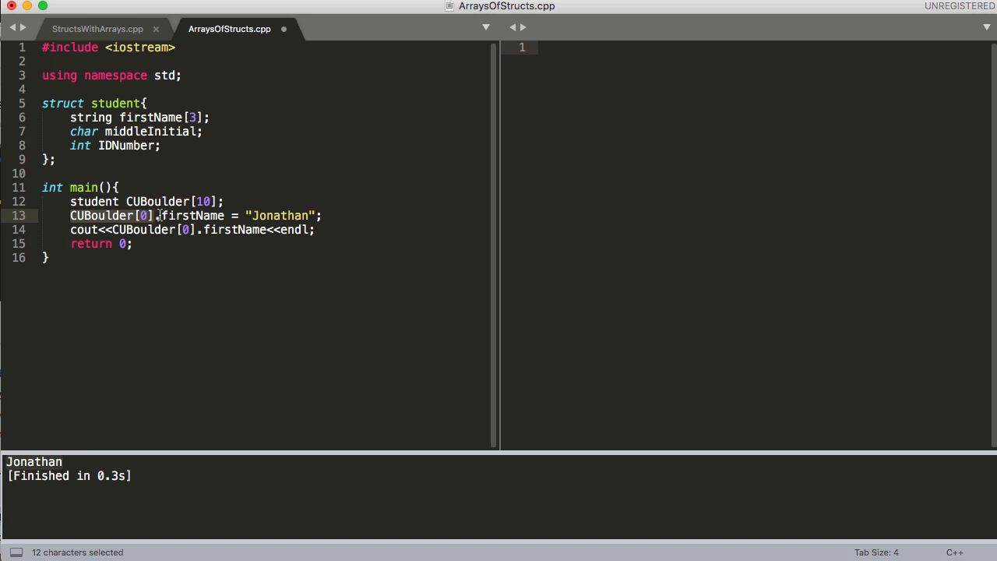
double_click(191, 215)
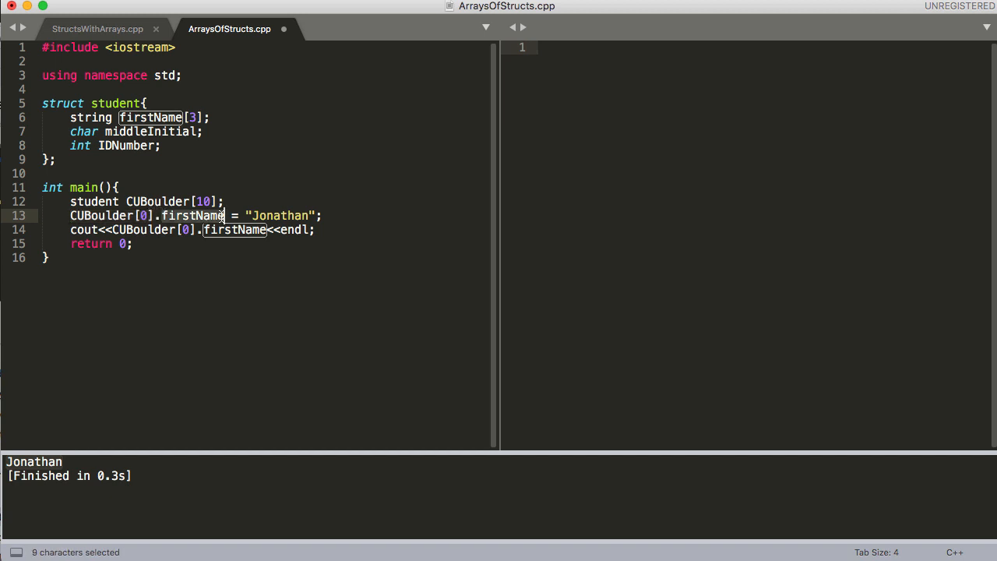
left_click(226, 216)
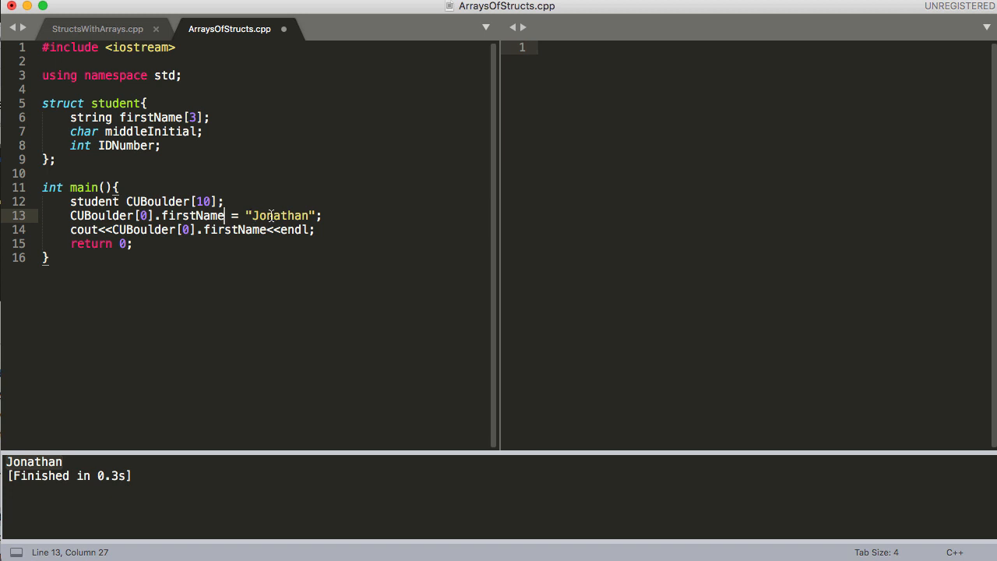
type("[0]")
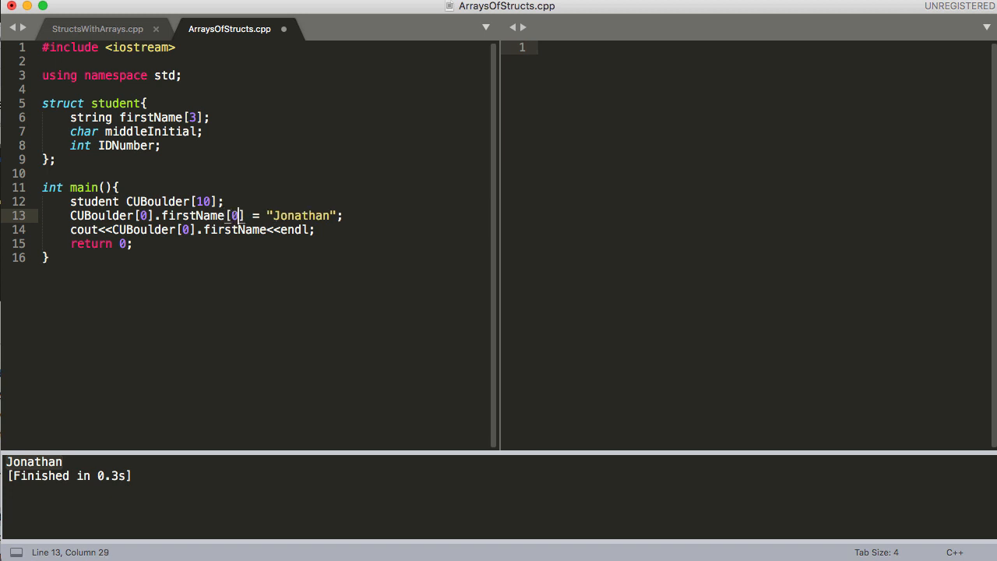
type("1")
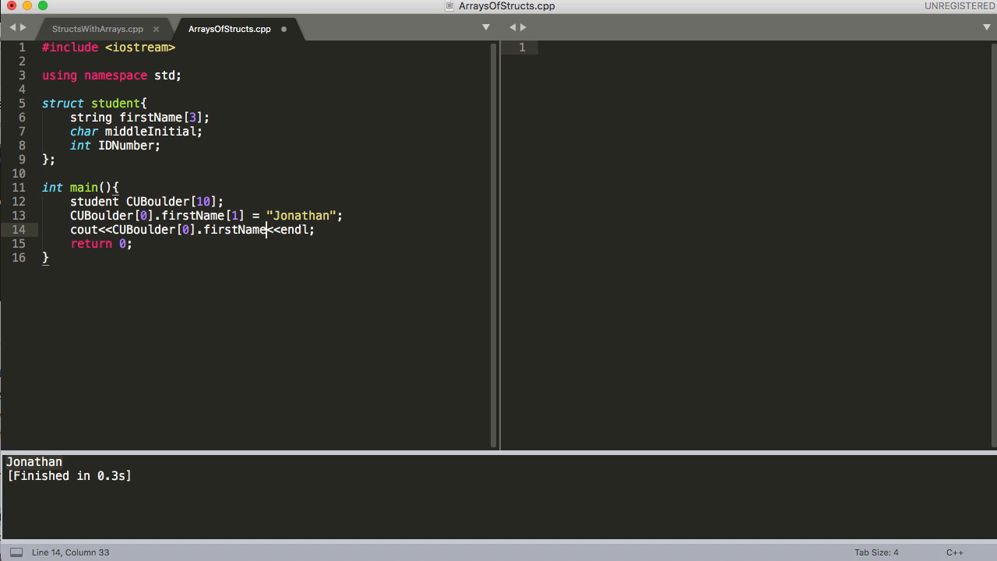
type("[")
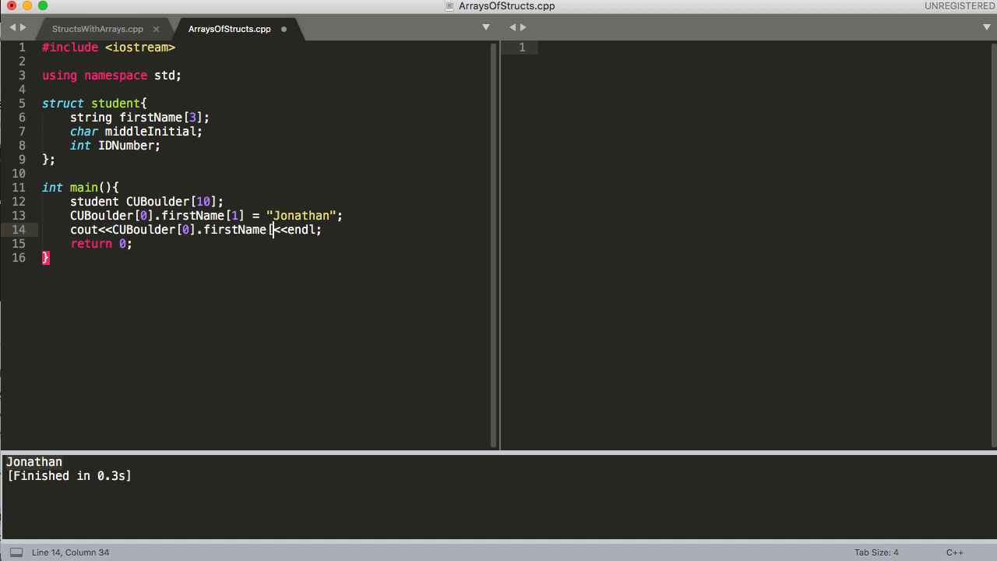
type("1]")
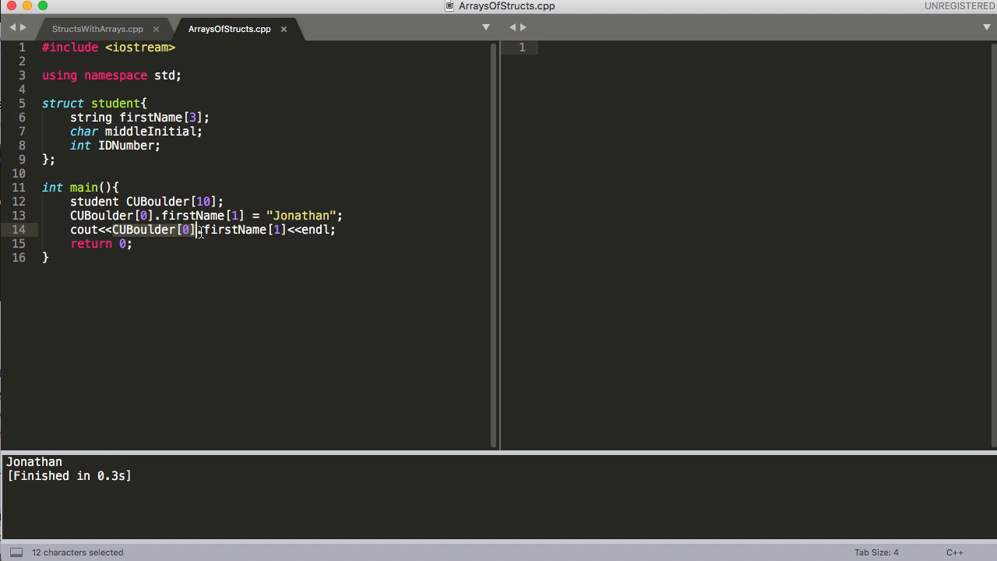
left_click(201, 229)
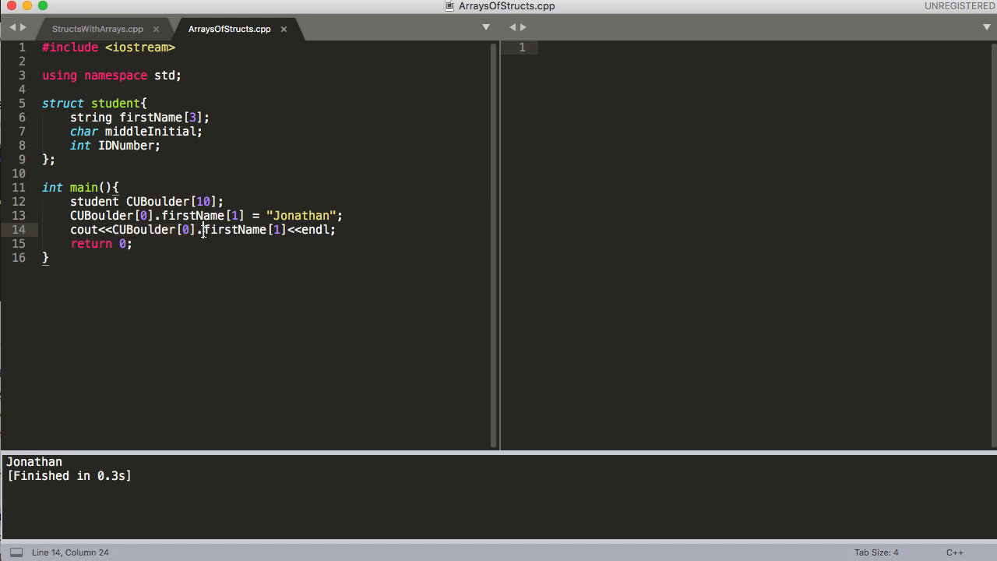
double_click(234, 229)
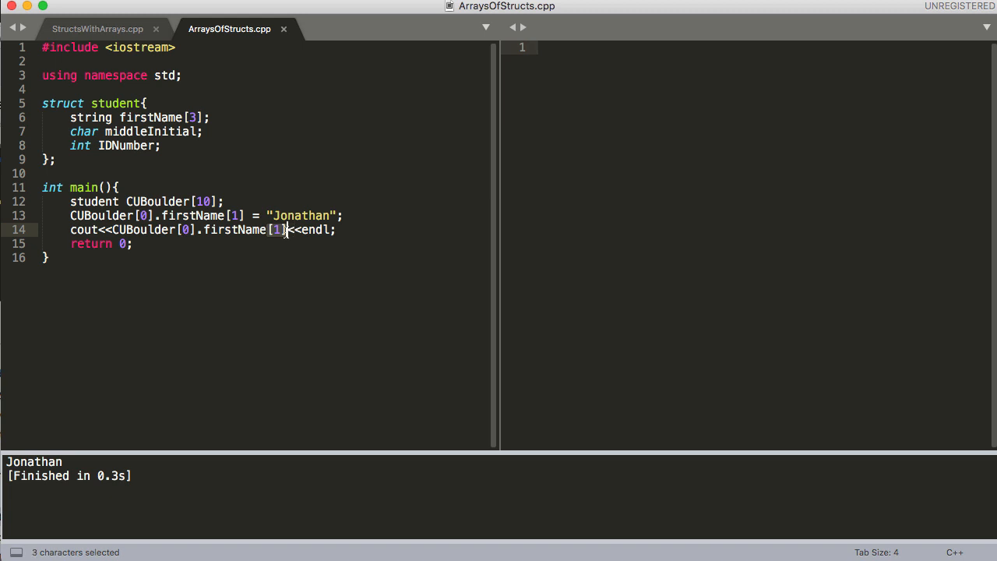
mouse_move(286, 232)
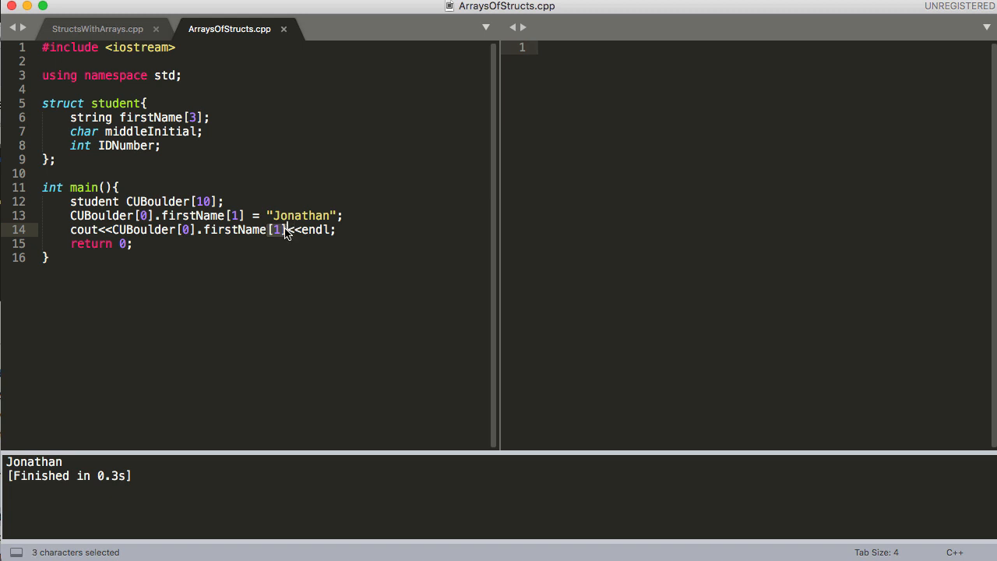
left_click(336, 230)
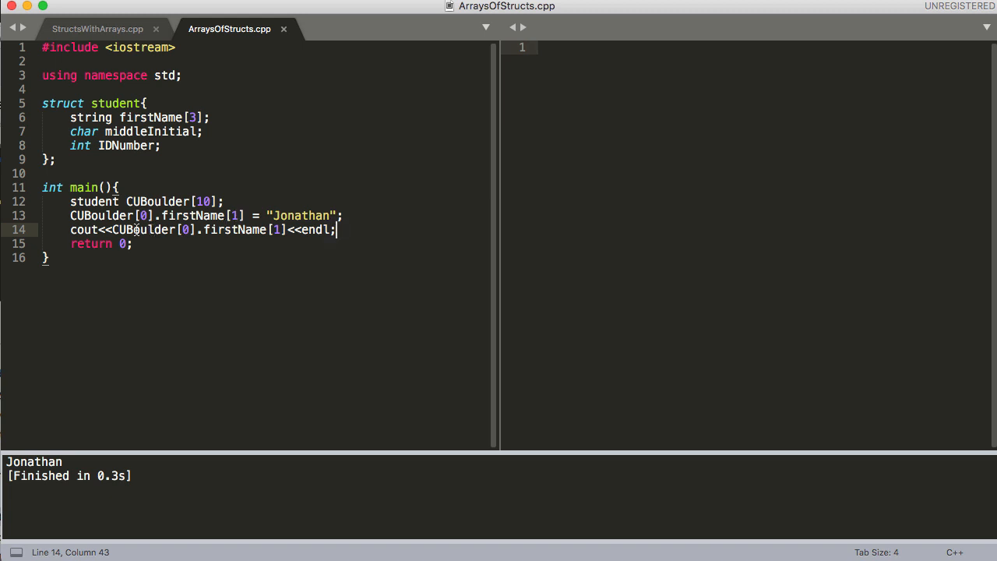
double_click(145, 229)
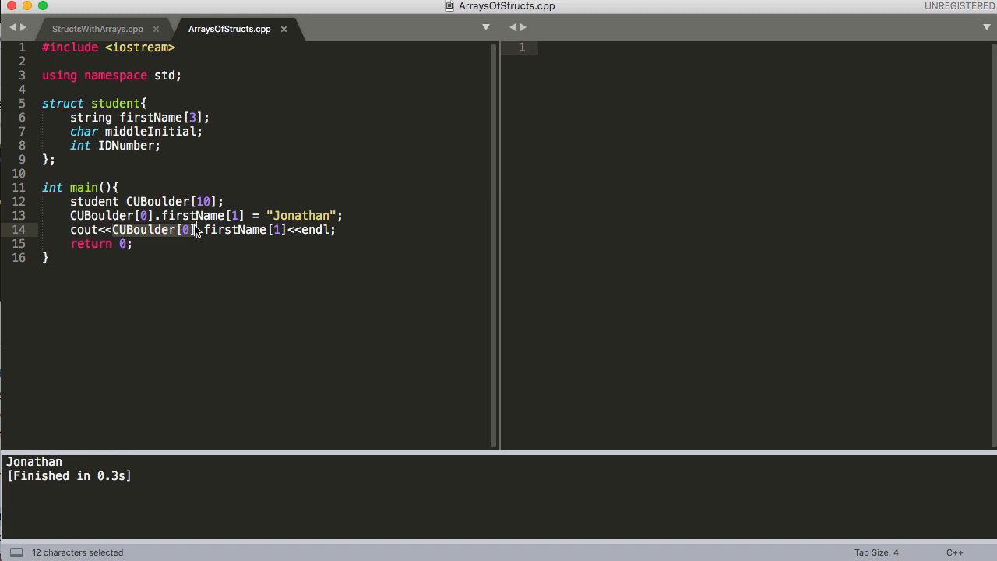
left_click(199, 230)
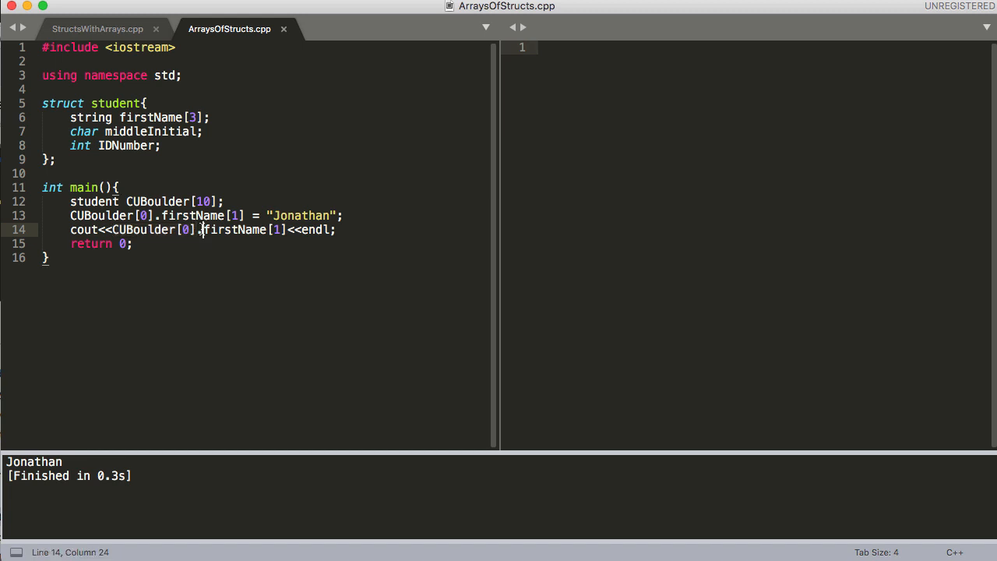
double_click(232, 230)
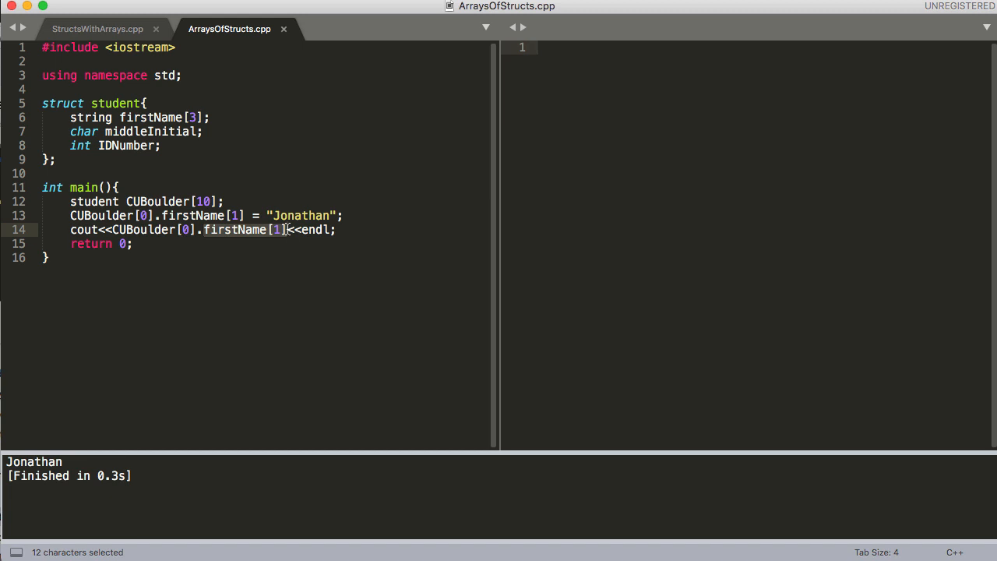
left_click(340, 229)
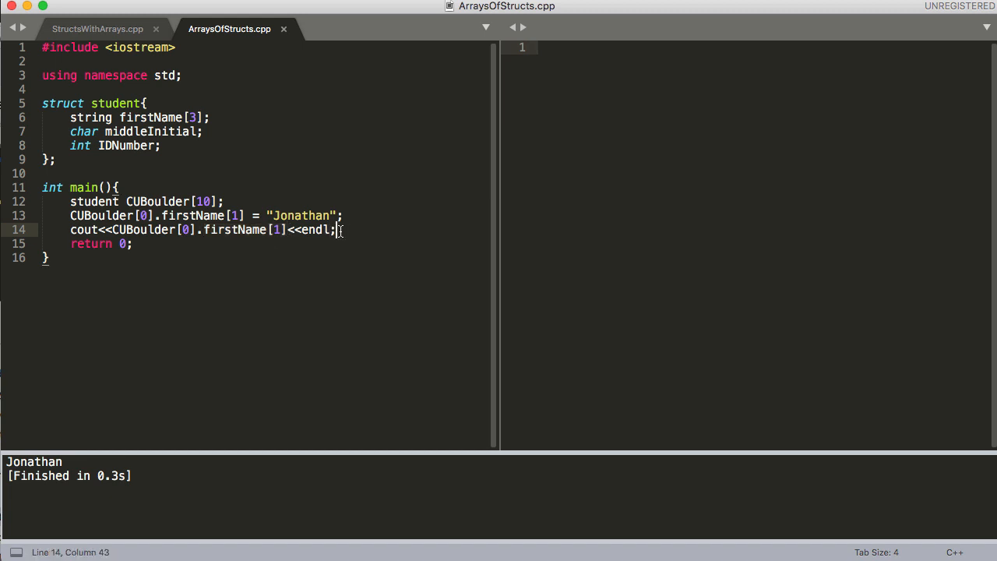